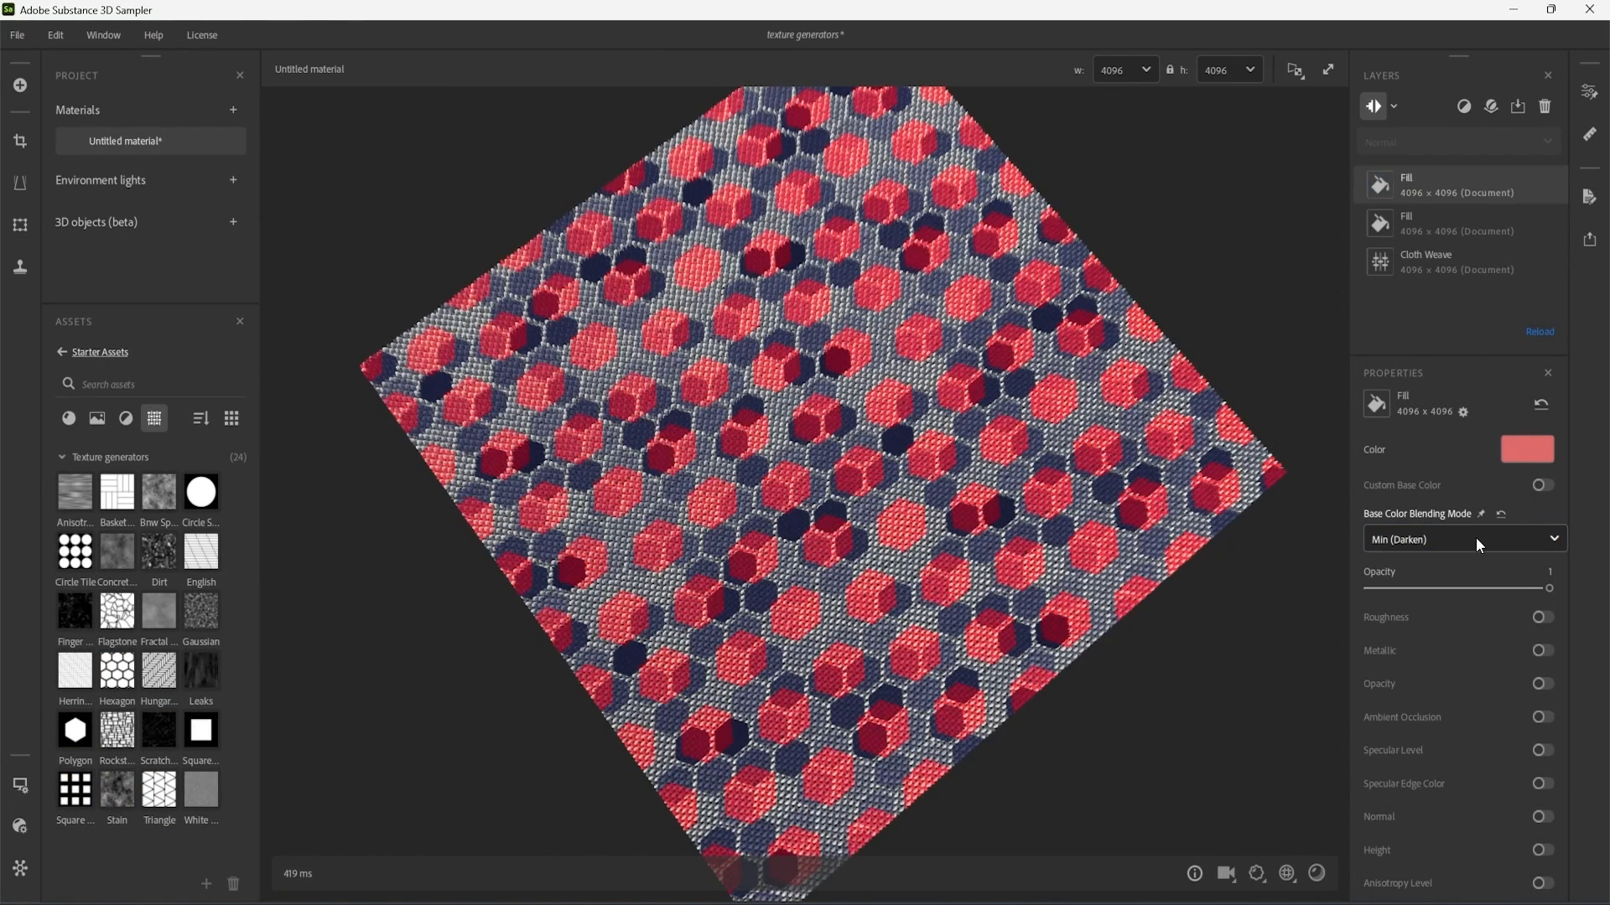
Change the red hexagon fill's Base Color Blending Mode from Min (Darken) to Switch.
click(1463, 538)
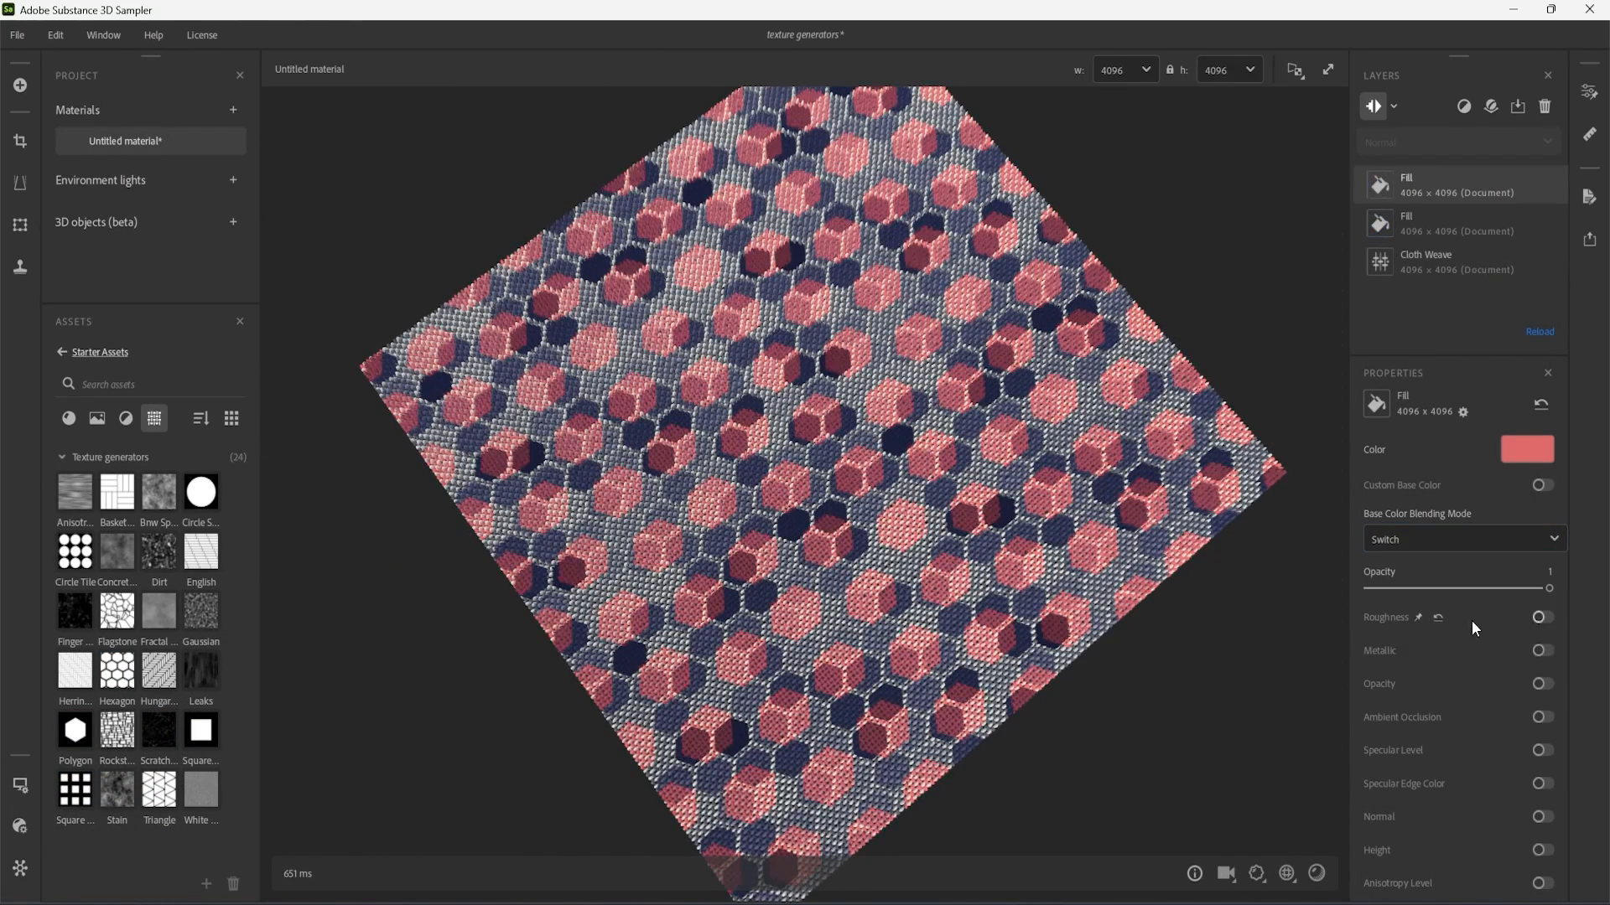
click(1464, 538)
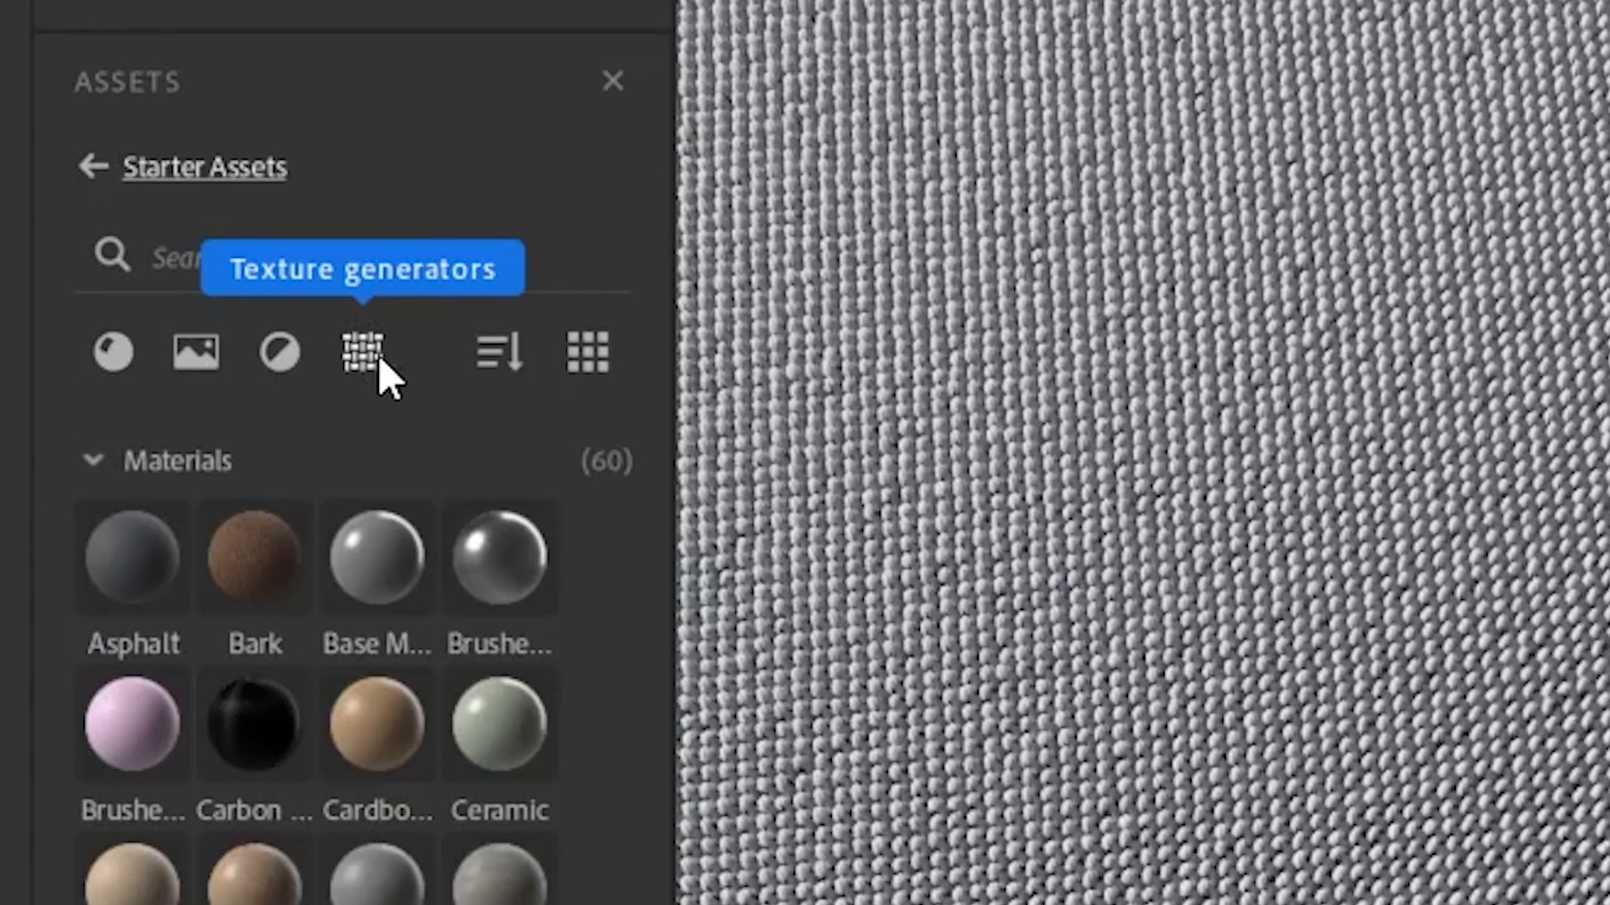
Show the Texture generators category in the Assets panel.
click(361, 354)
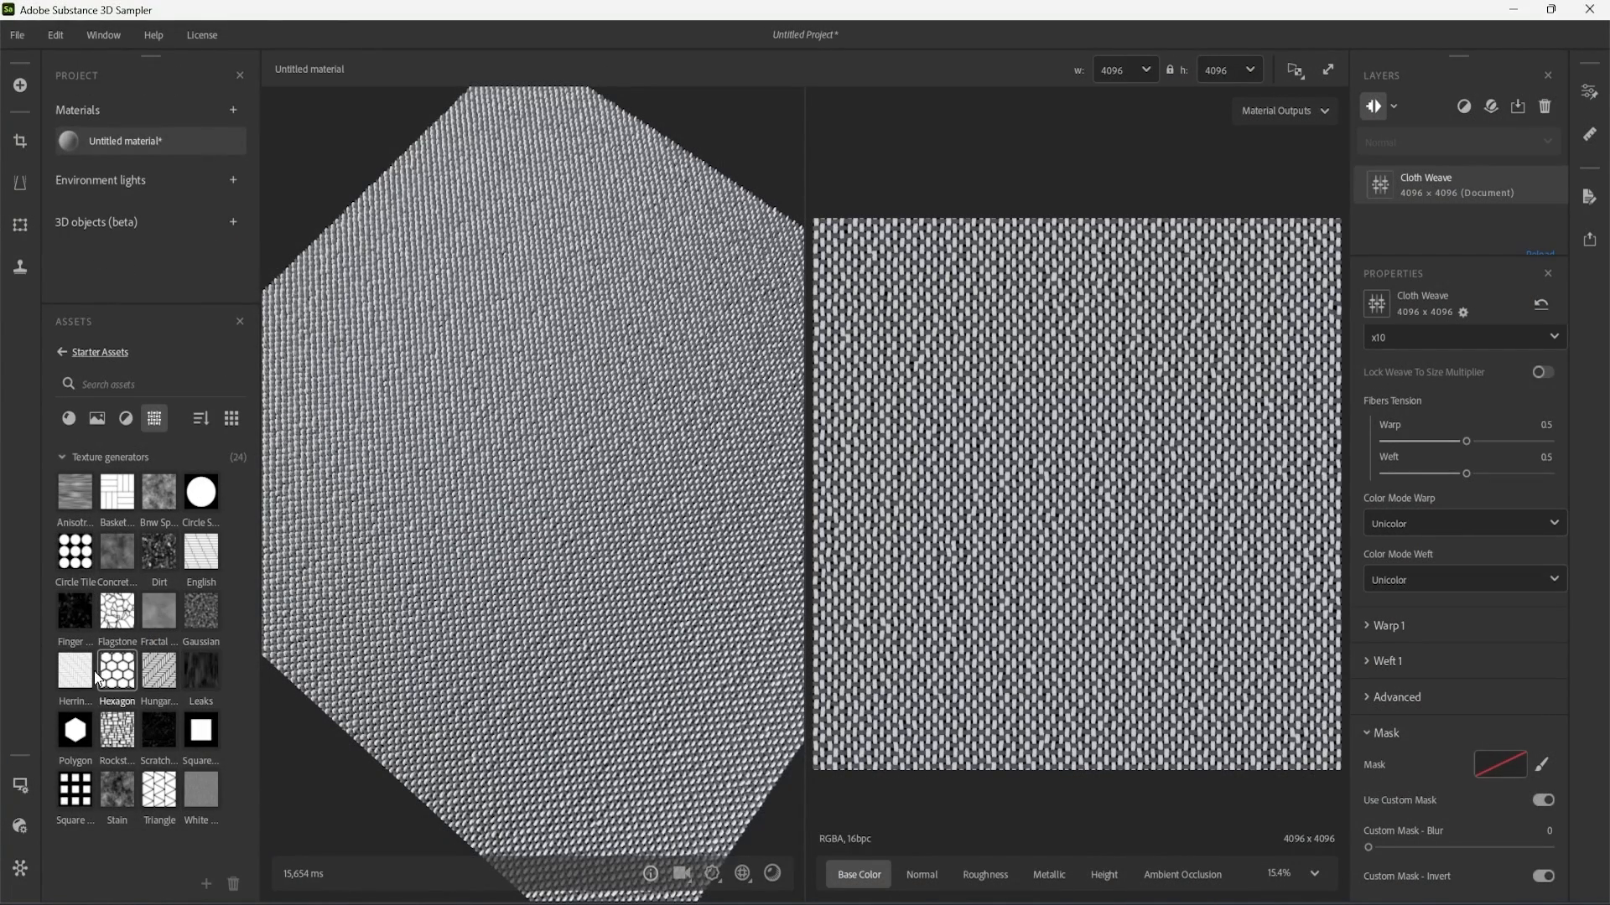
mouse_move(239, 734)
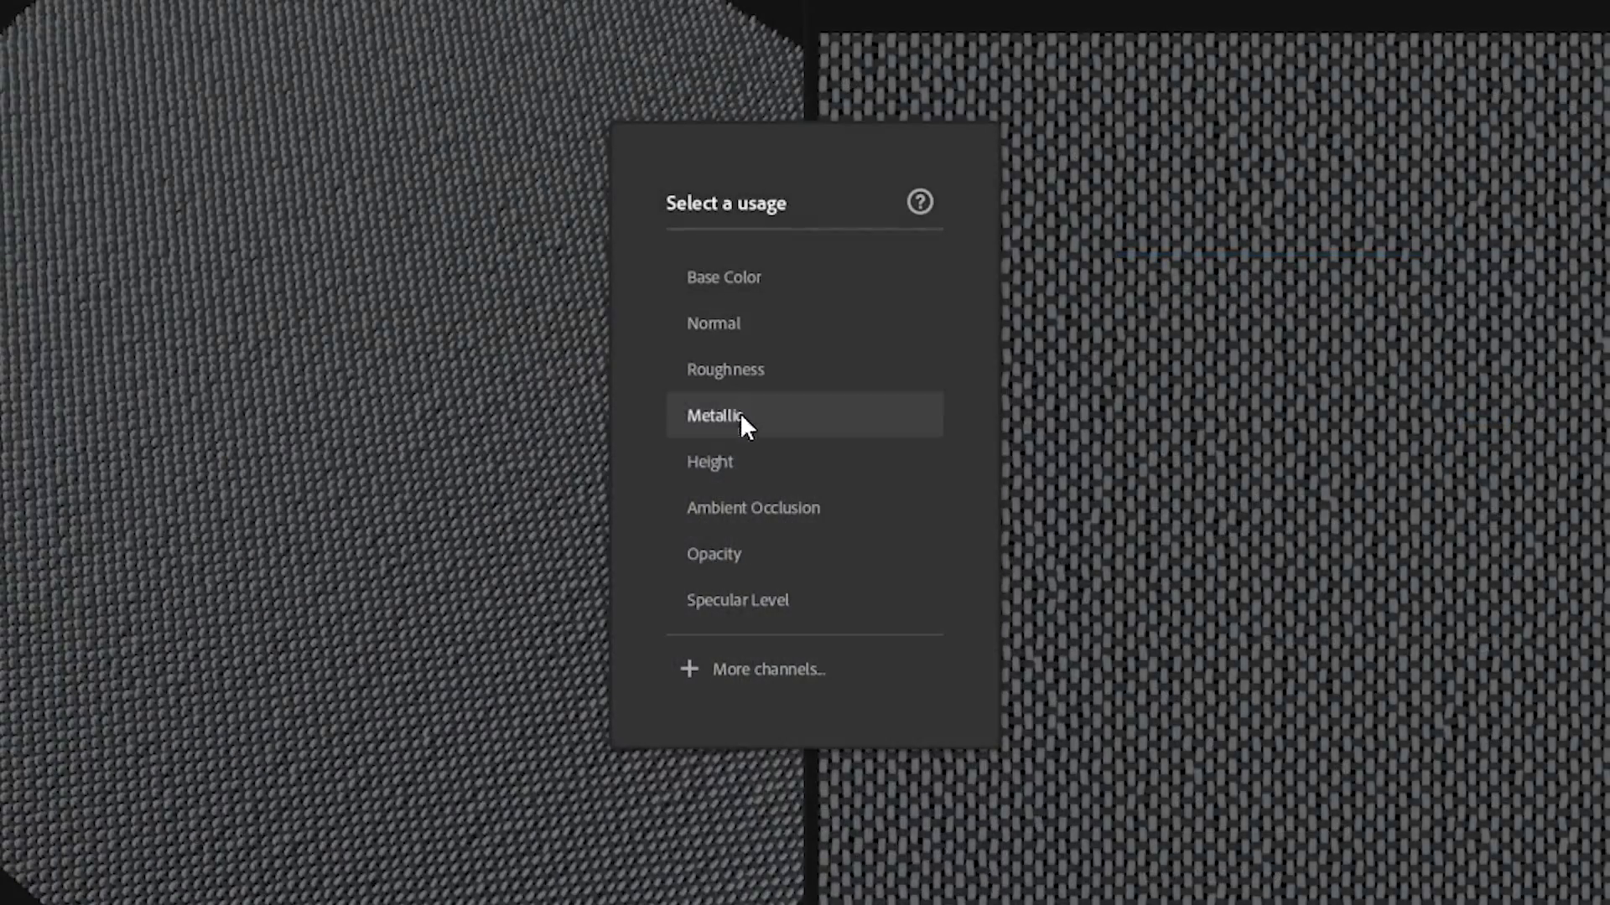
mouse_move(788, 606)
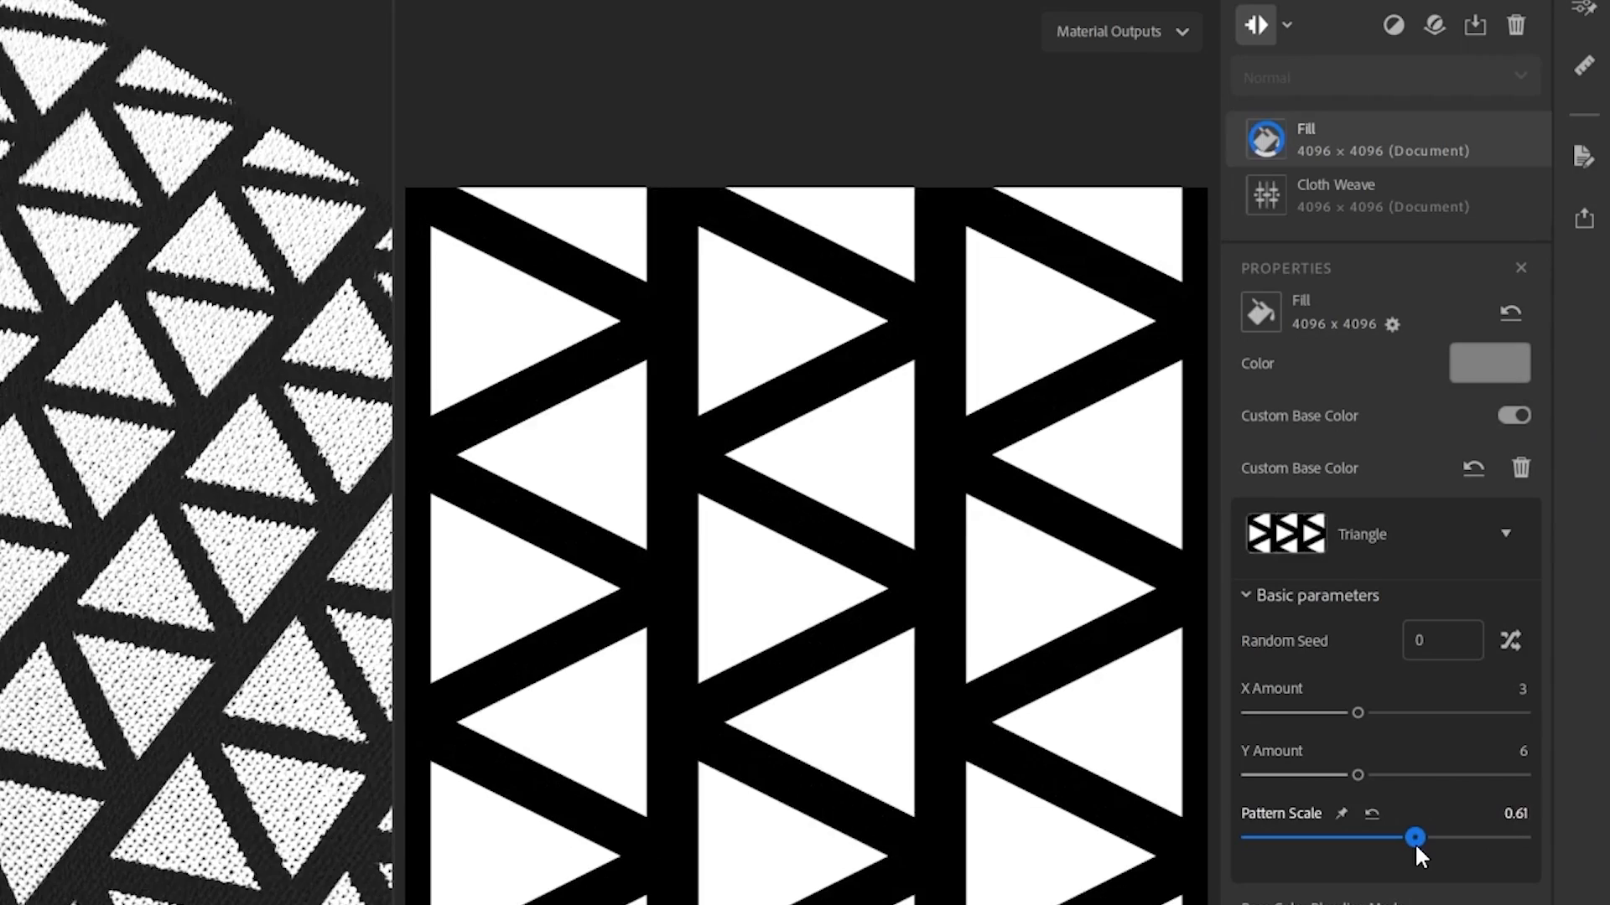
Increase the triangle pattern's Pattern Scale and slightly adjust the square pattern's Pattern Rotation.
drag(1416, 838, 1422, 838)
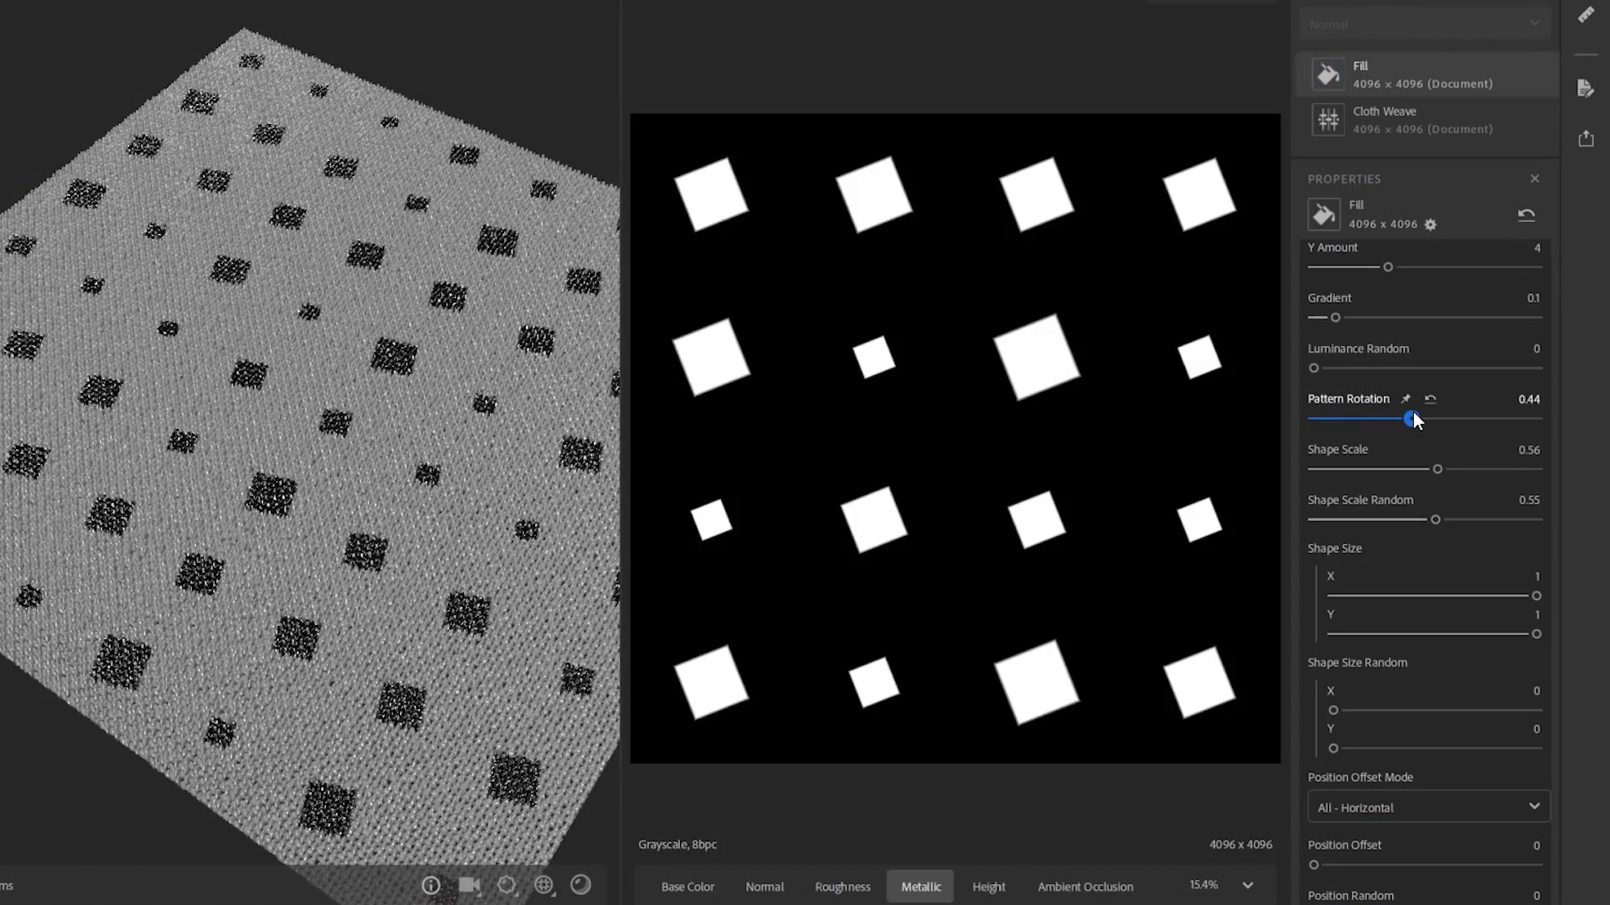
drag(1417, 419, 1408, 419)
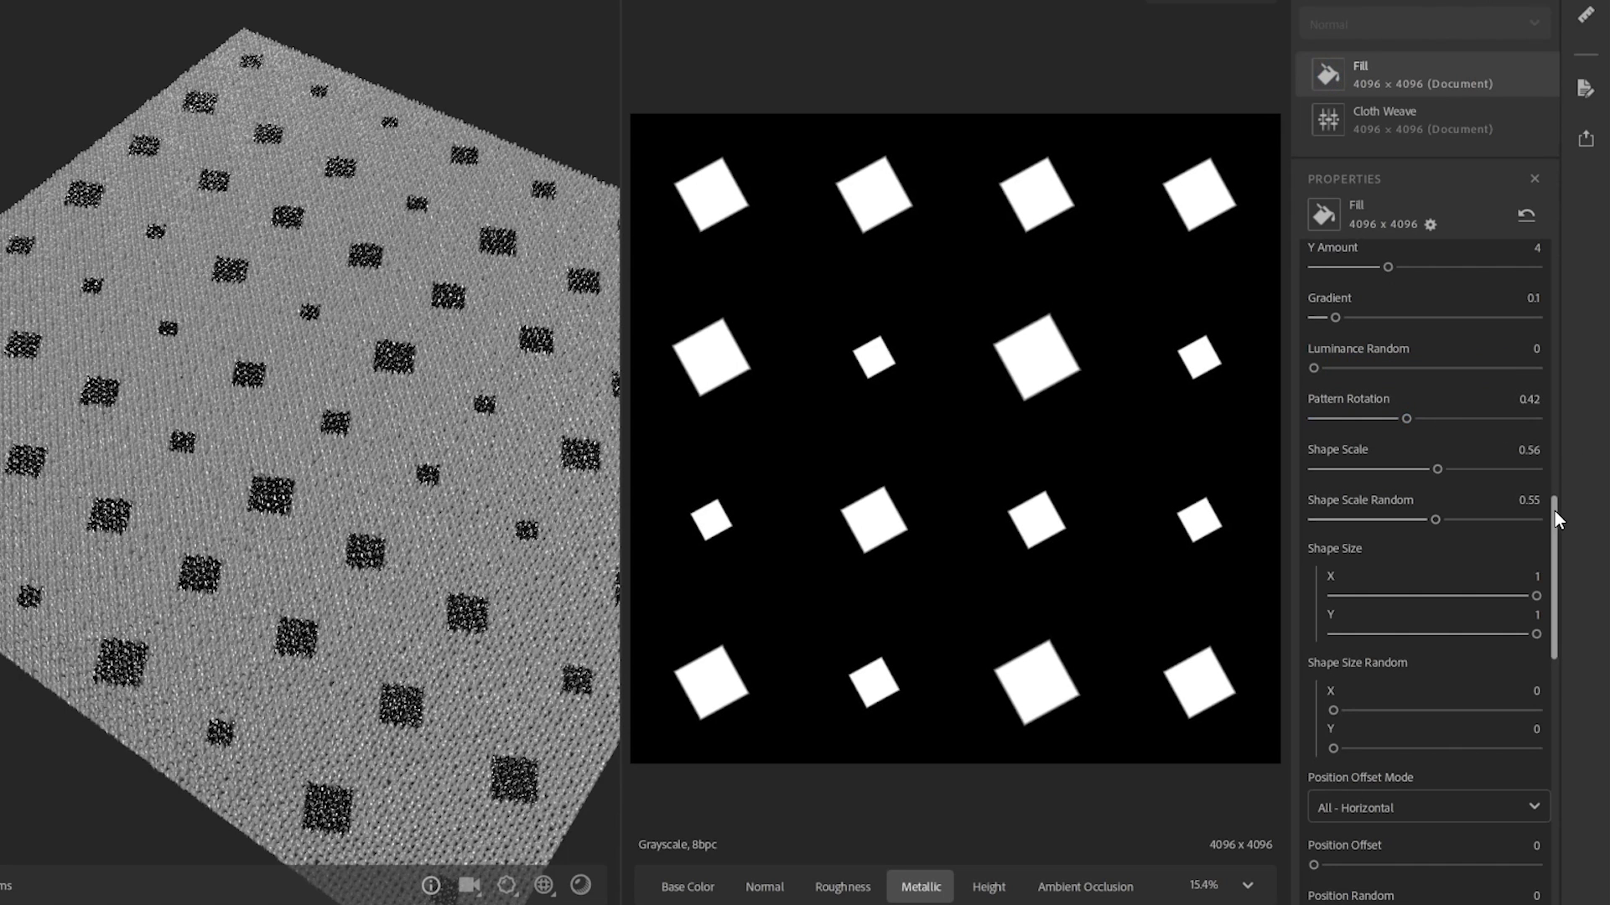
scroll(down, 3)
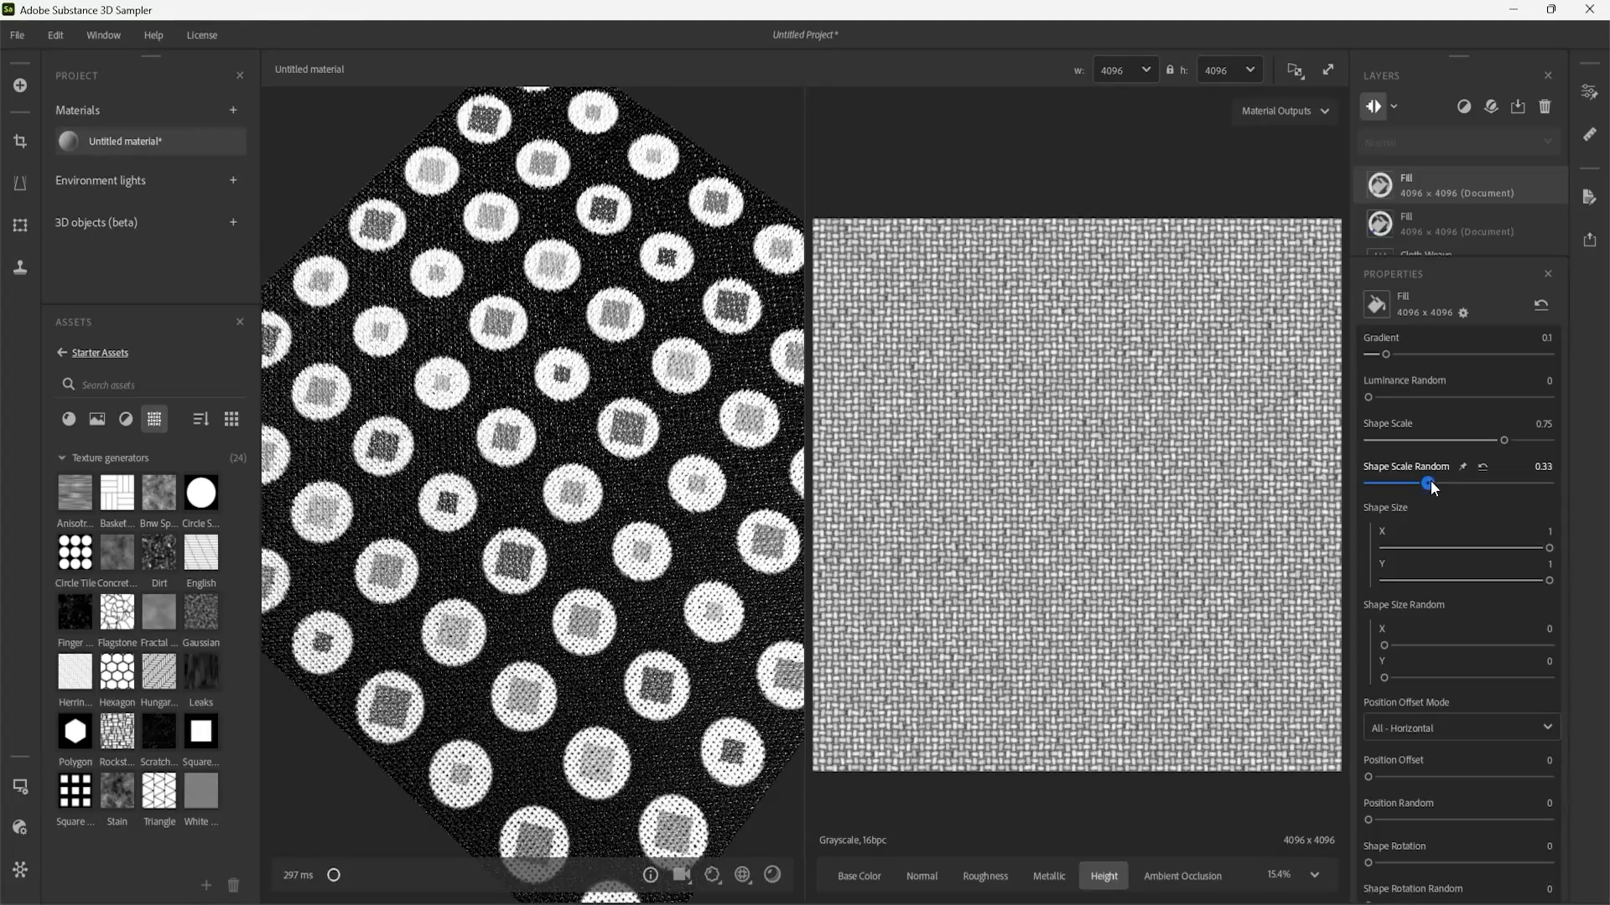
Raise the circle pattern's Shape Scale Random and pick a new Base Color blending mode.
drag(1426, 484, 1476, 484)
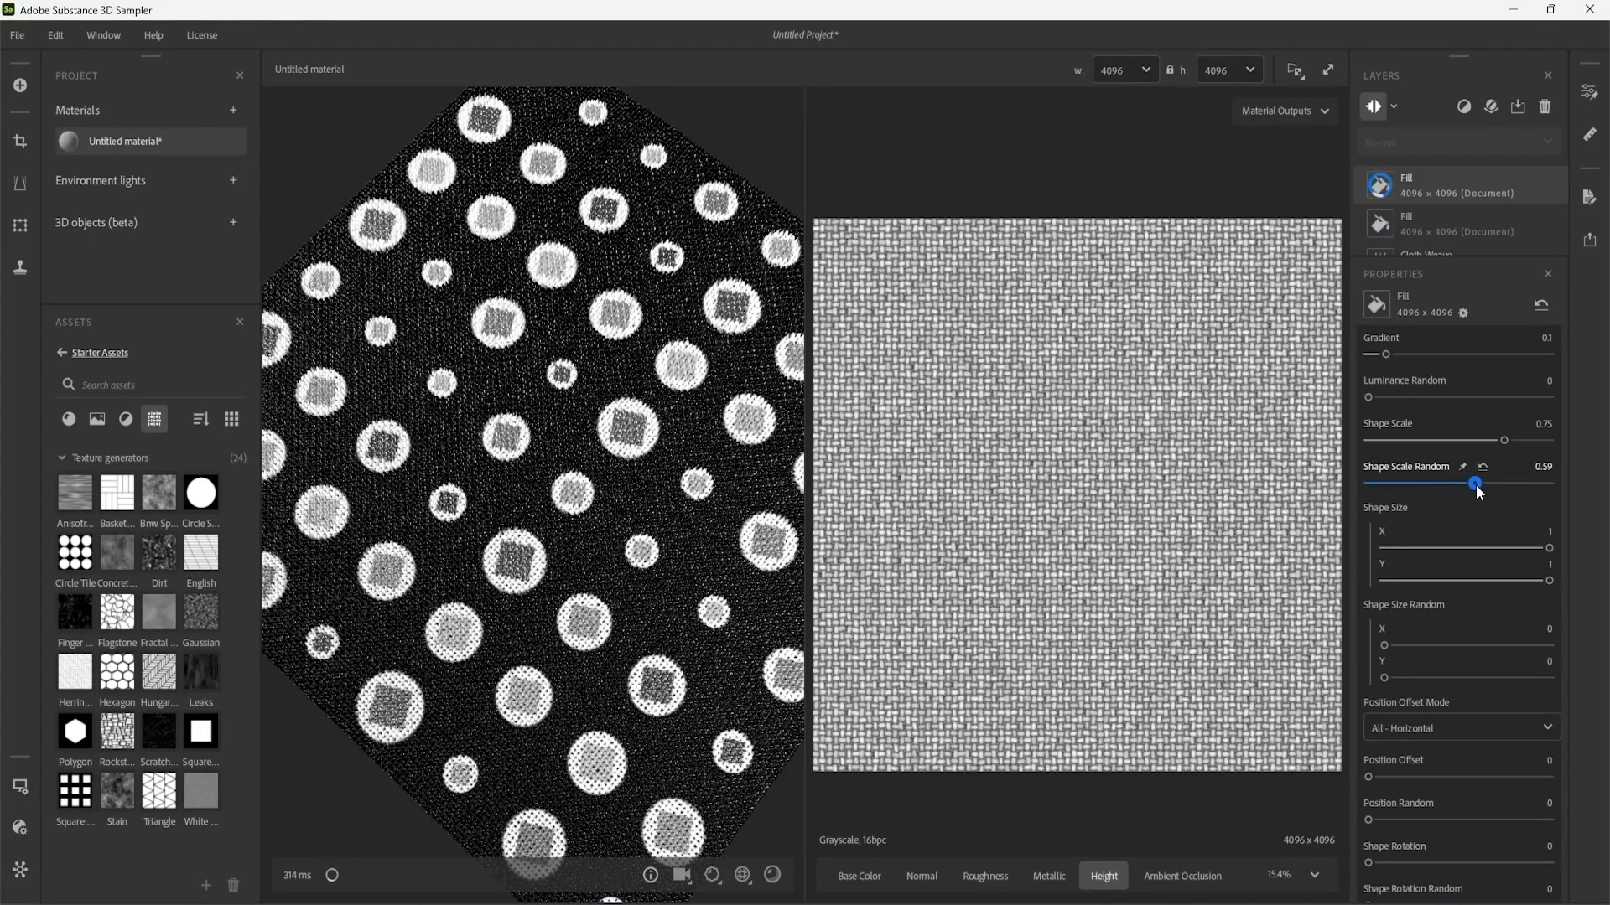
click(1436, 518)
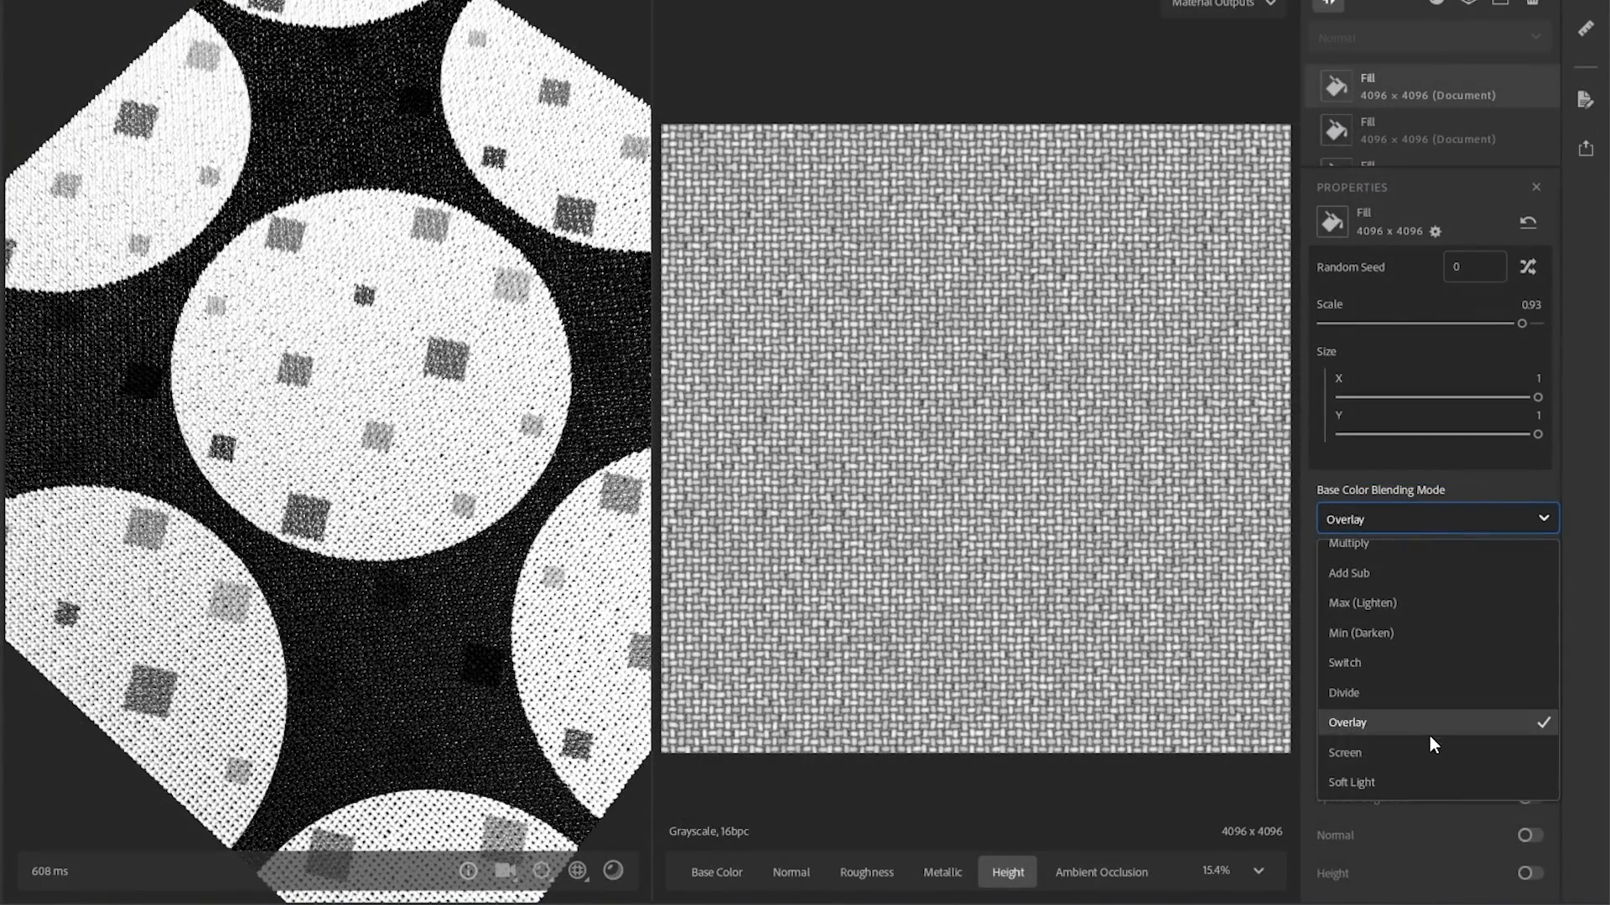
click(1345, 753)
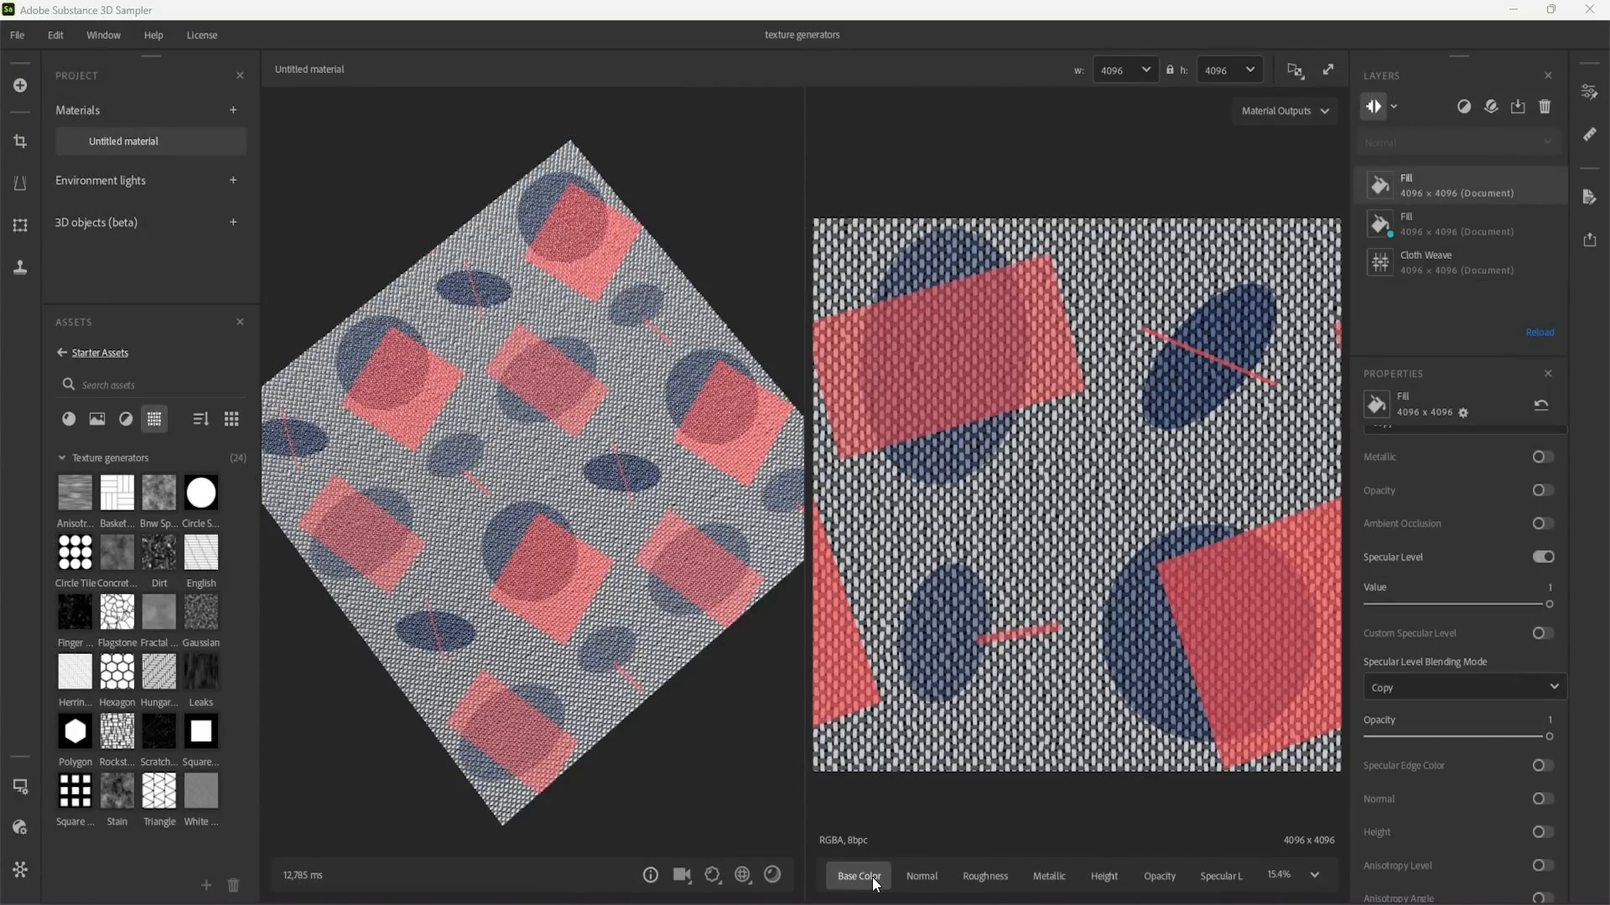
Inspect the height, roughness, metallic and opacity maps, then set the hexagon fill's blending to Divide.
click(1103, 877)
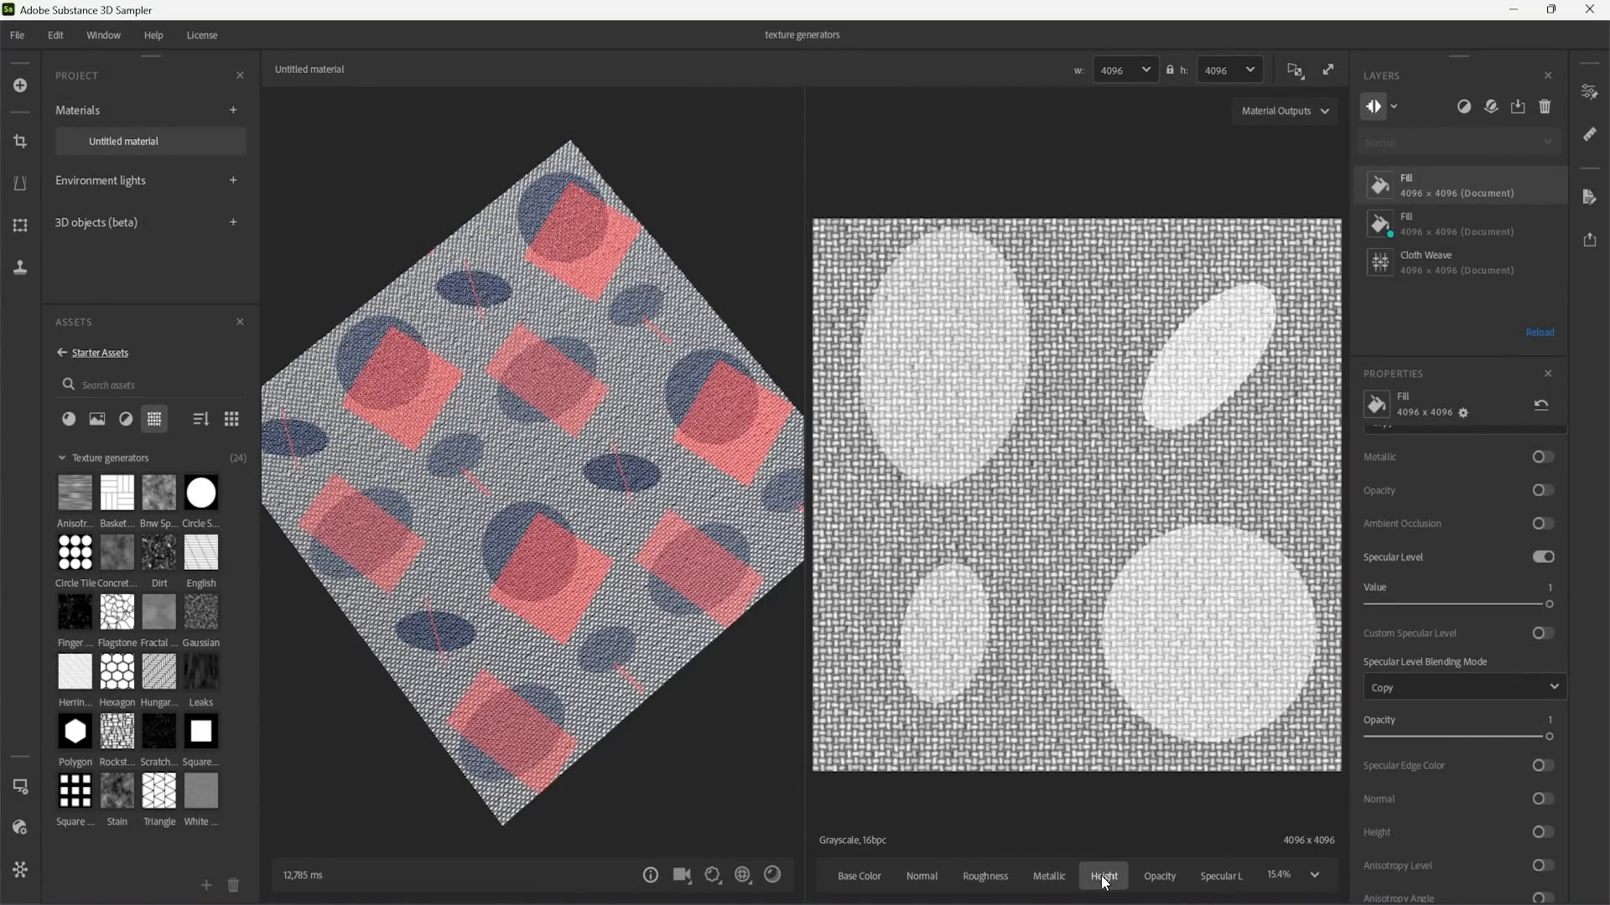
click(984, 875)
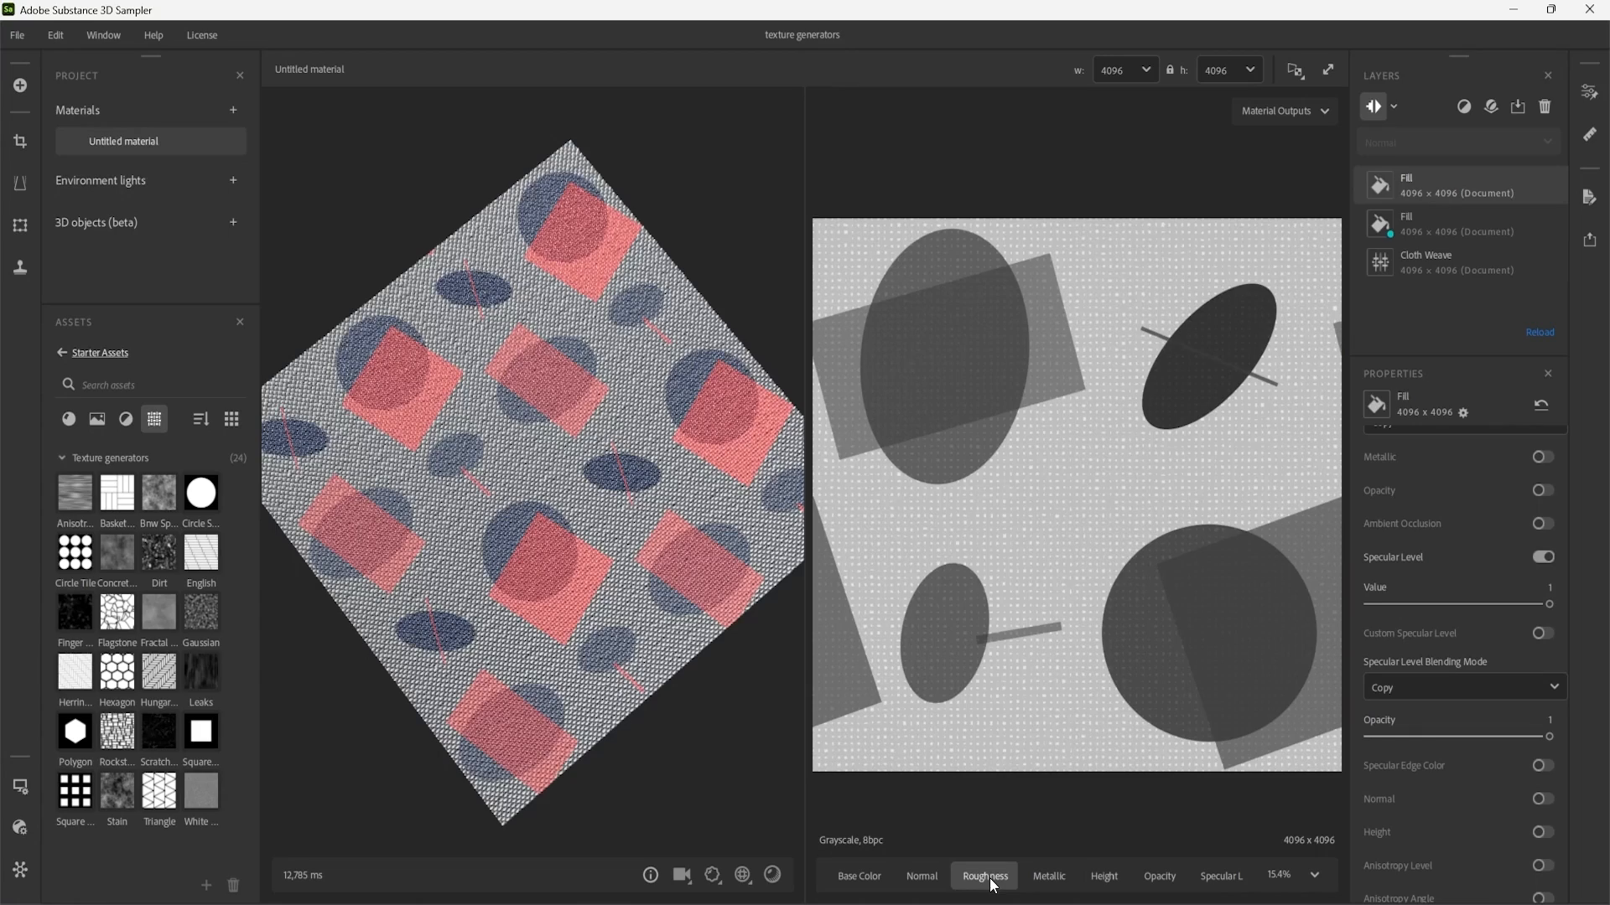
click(1160, 876)
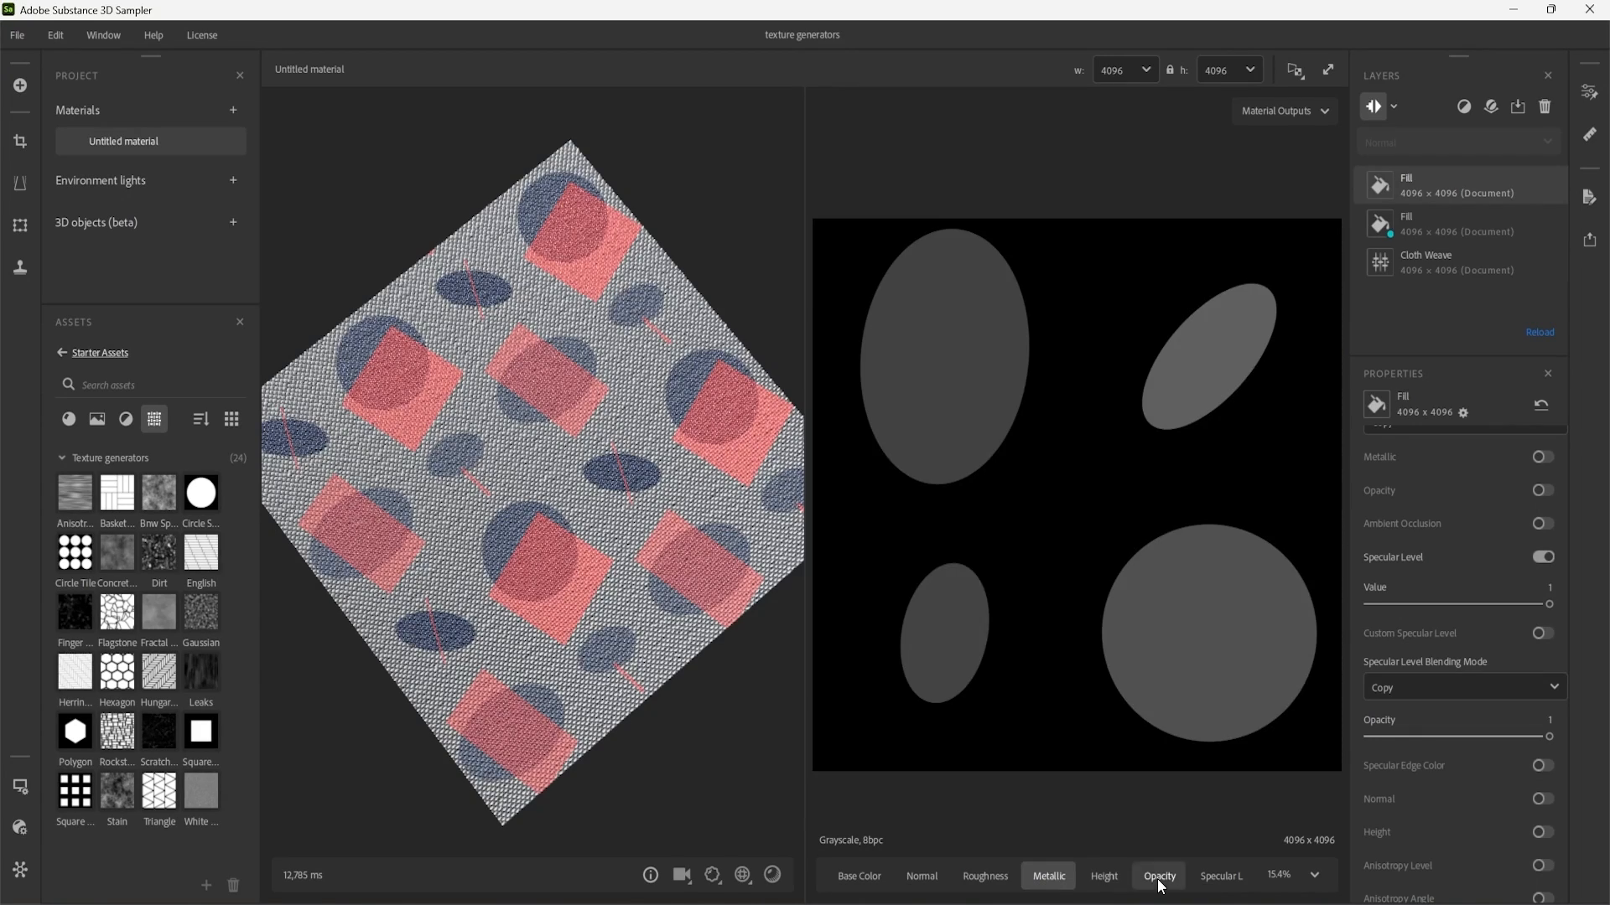
click(1213, 876)
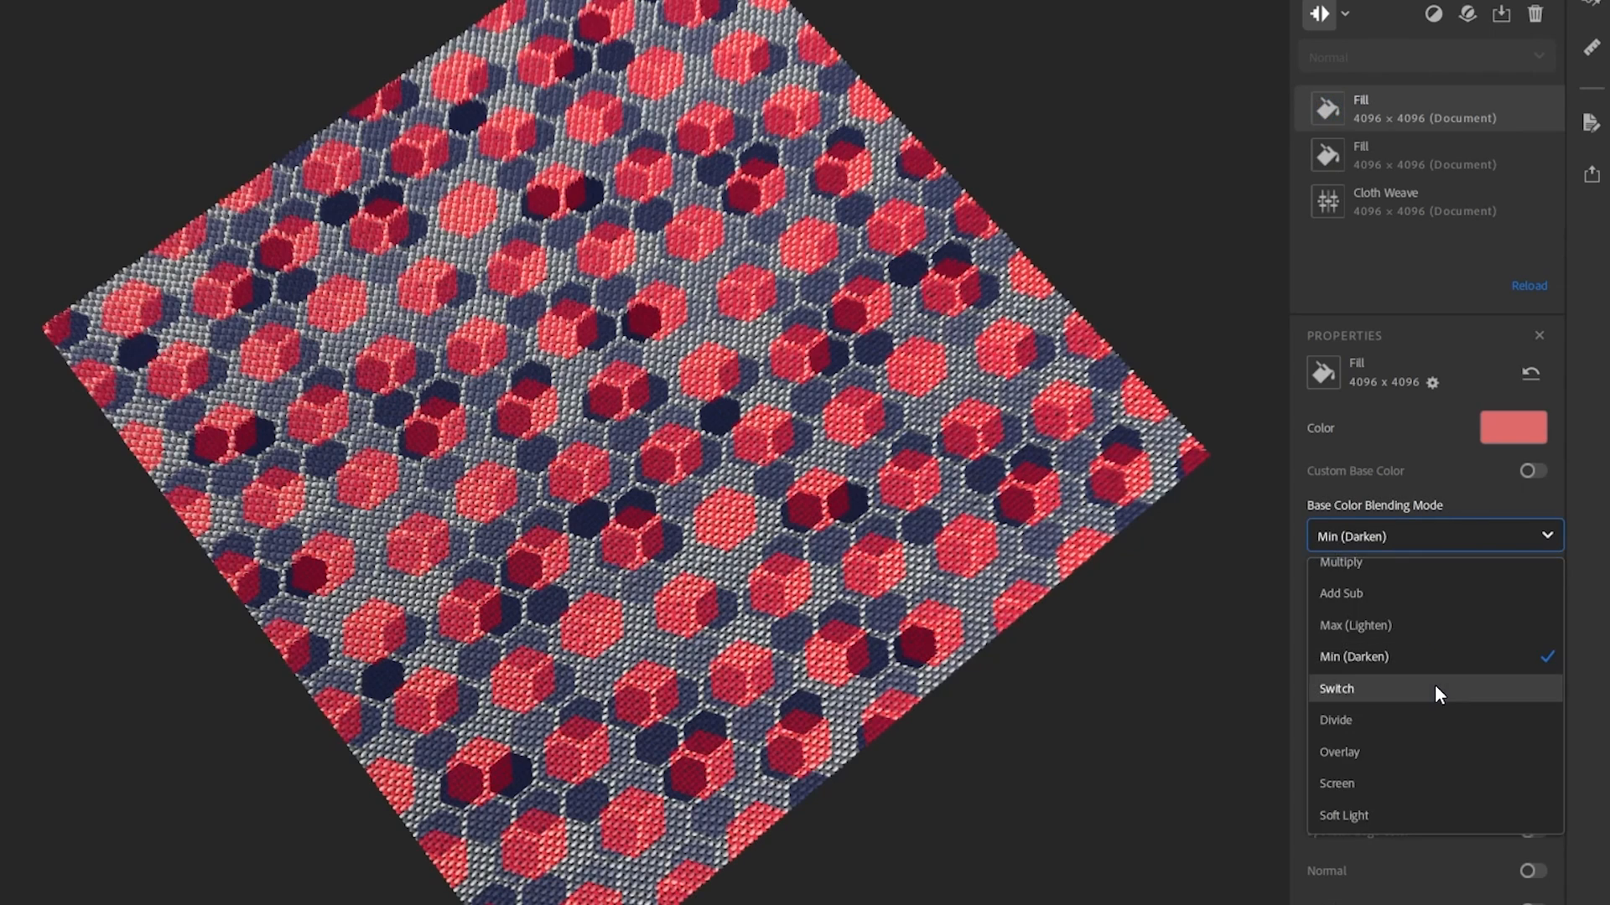
click(1336, 720)
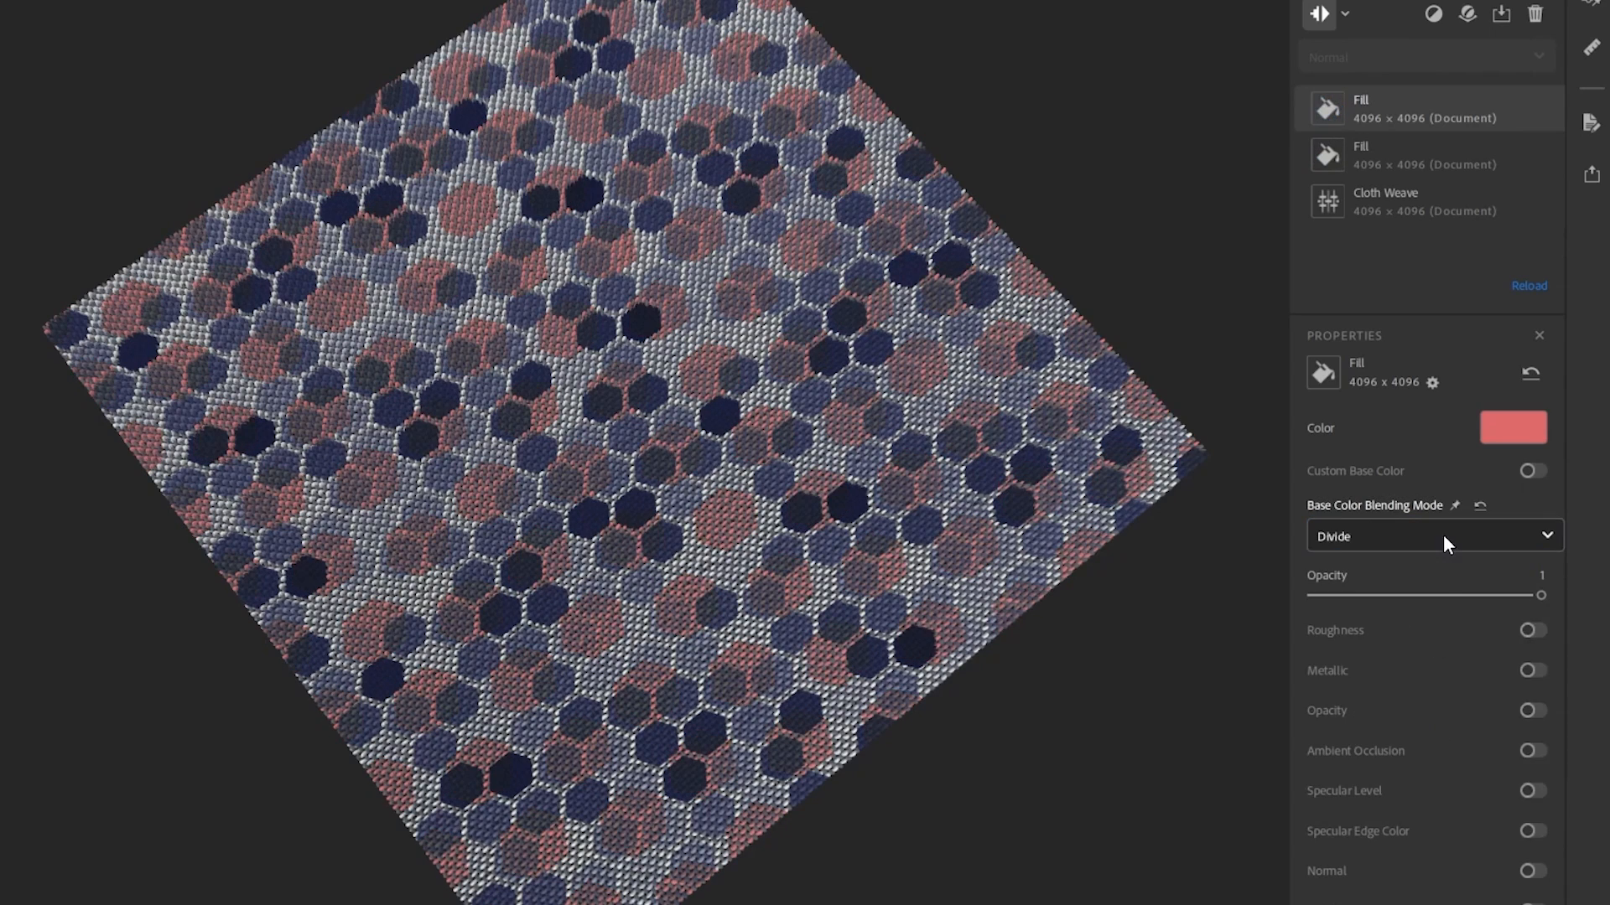
click(1435, 536)
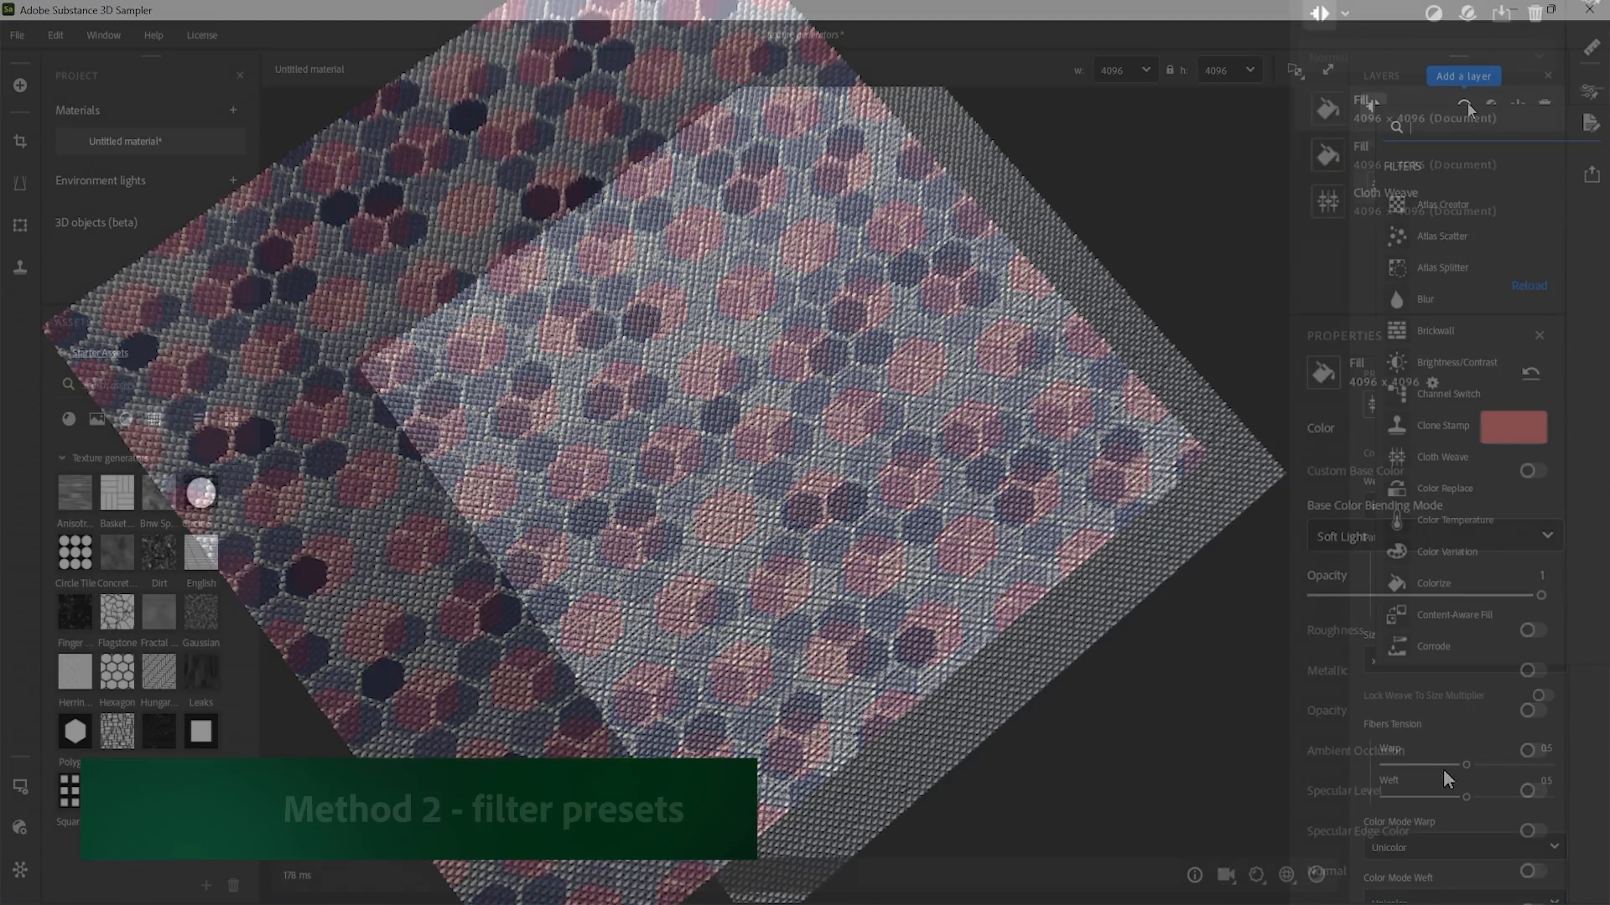
Add Pattern and Emboss filters, assigning generators to their masks, Hexagon for the emboss.
text(pattern)
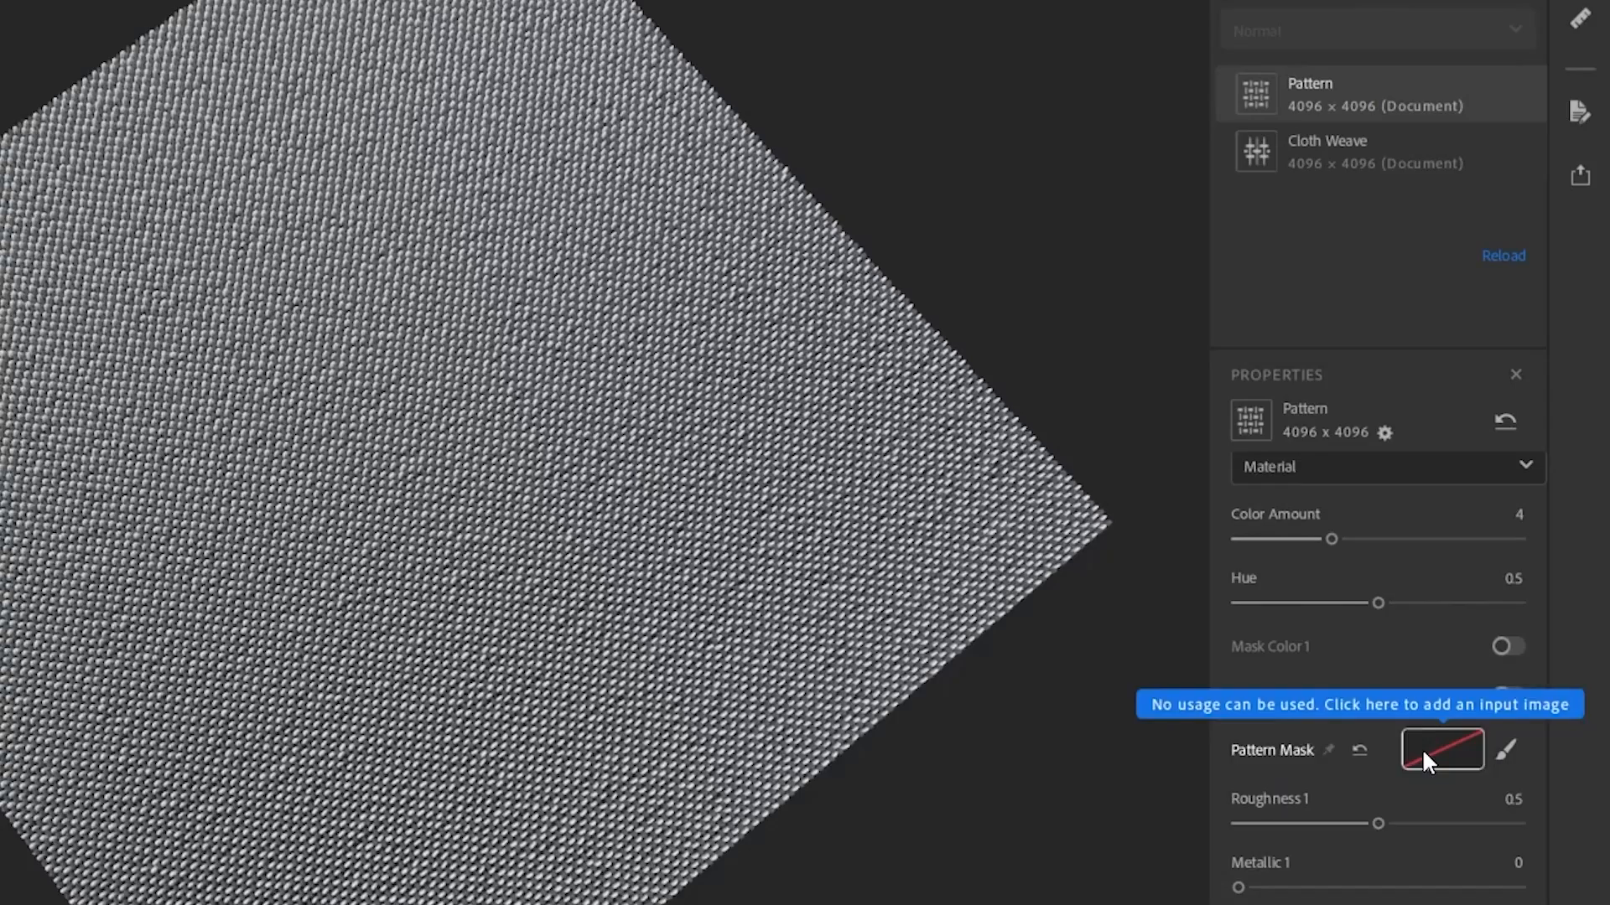
click(1442, 751)
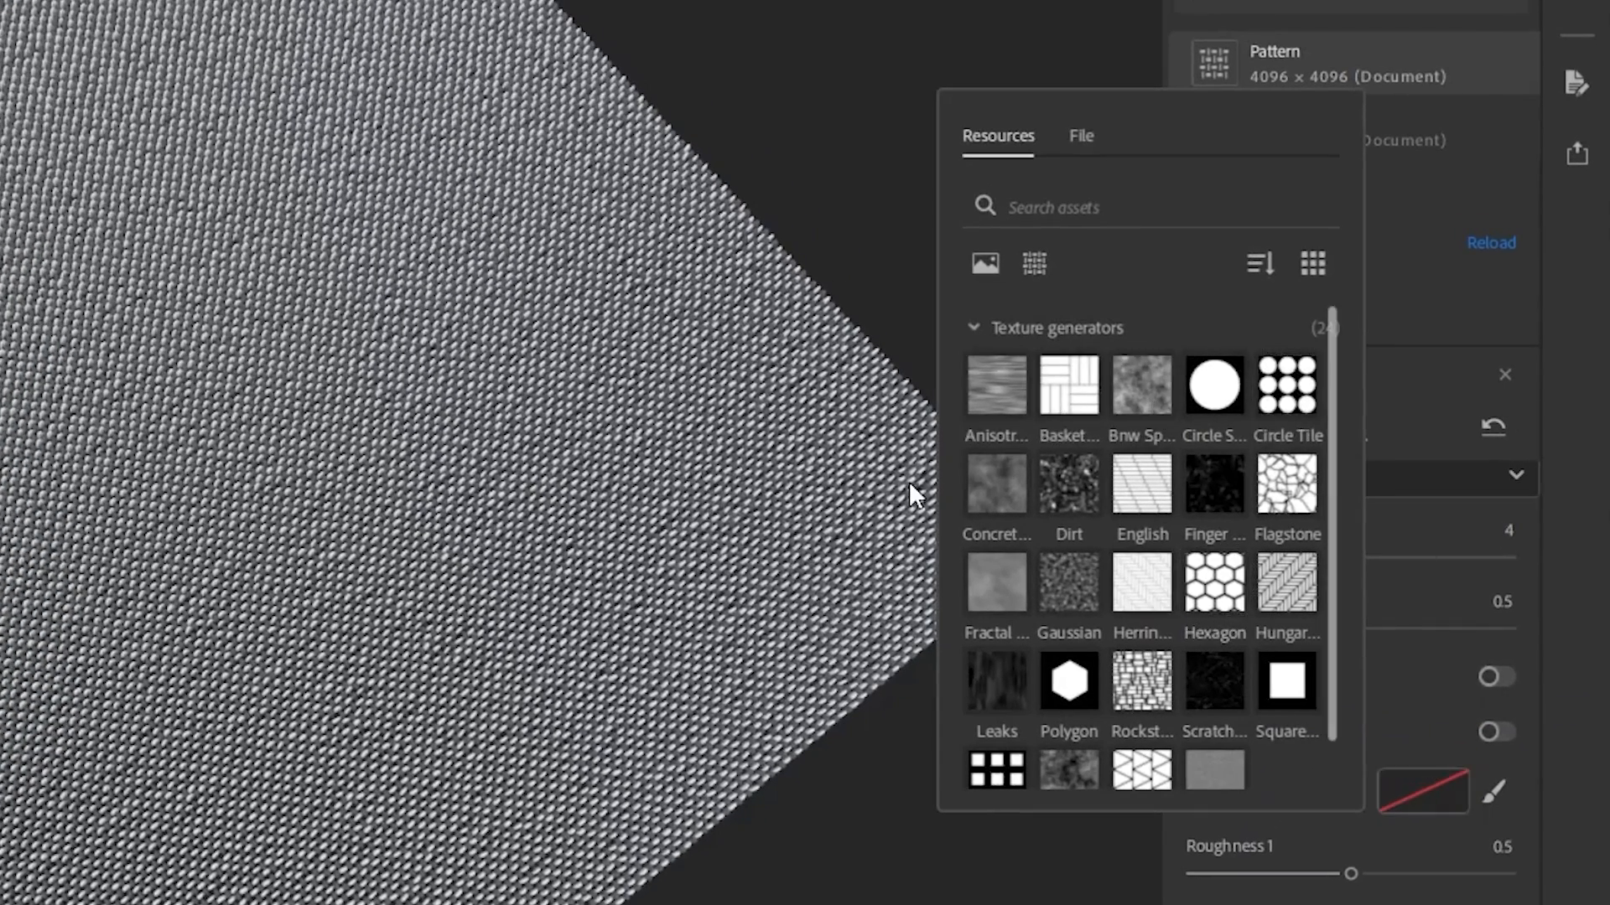
mouse_move(1341, 592)
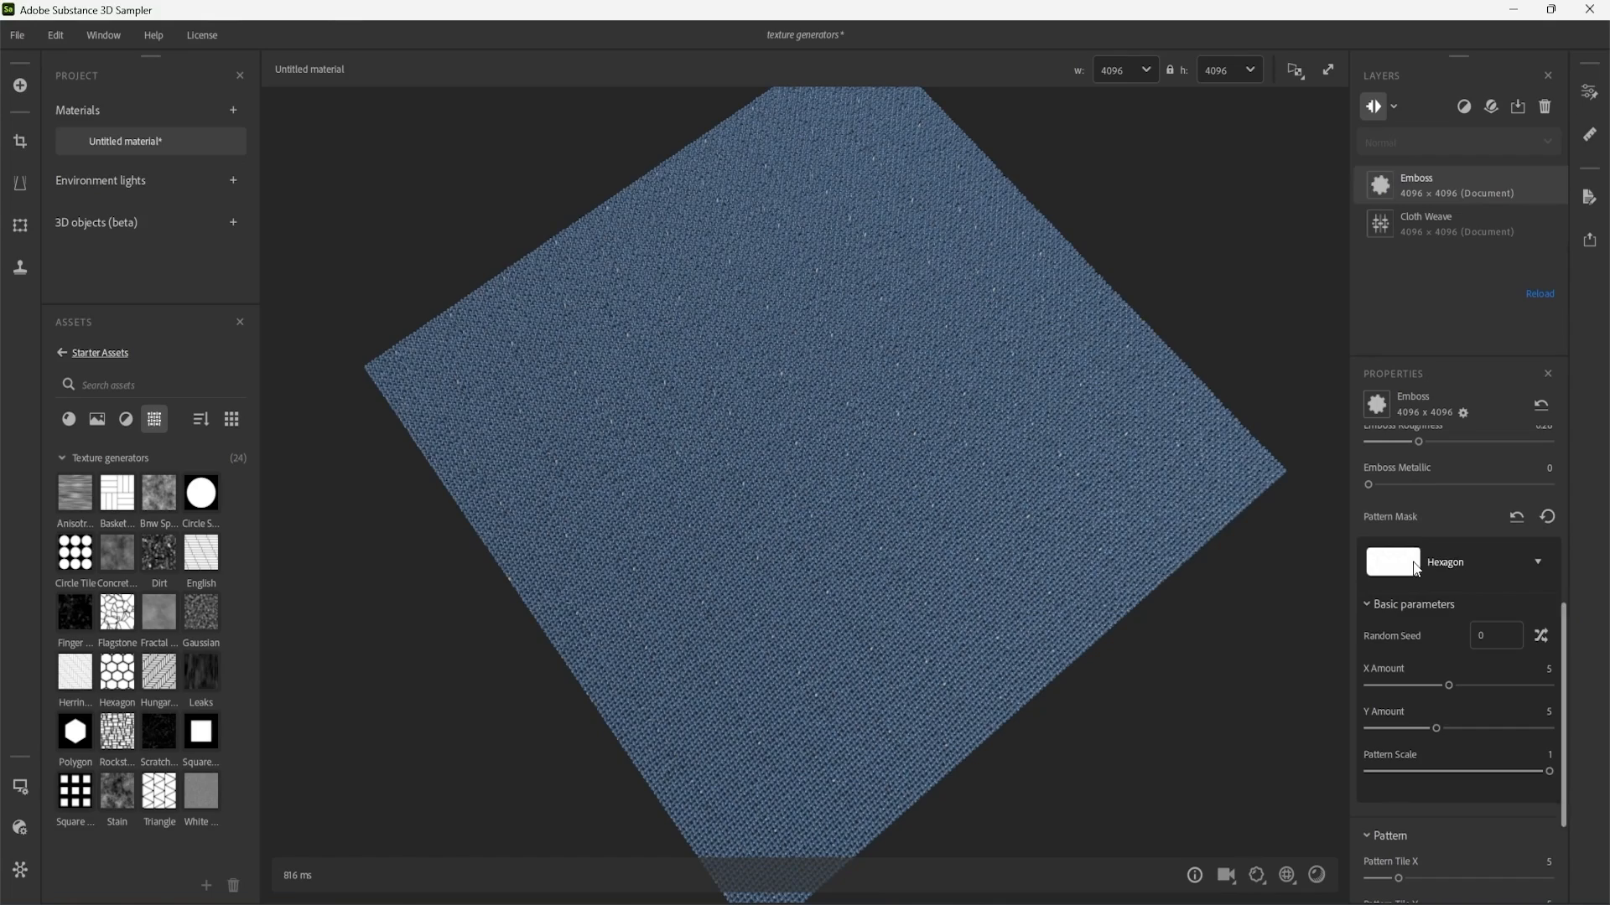
click(1393, 563)
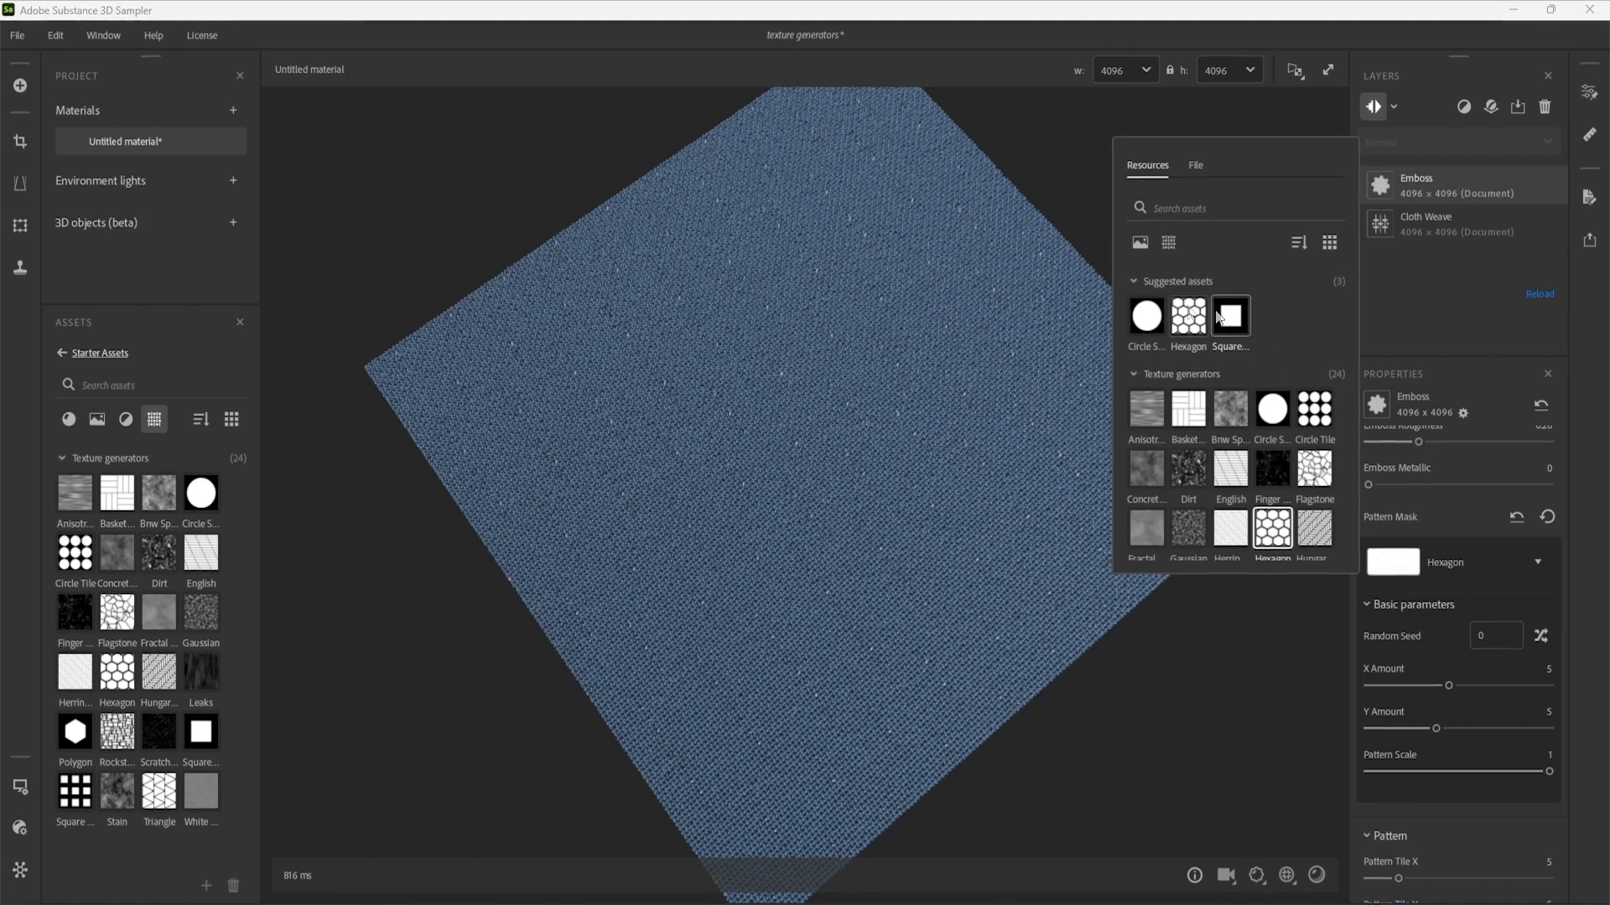